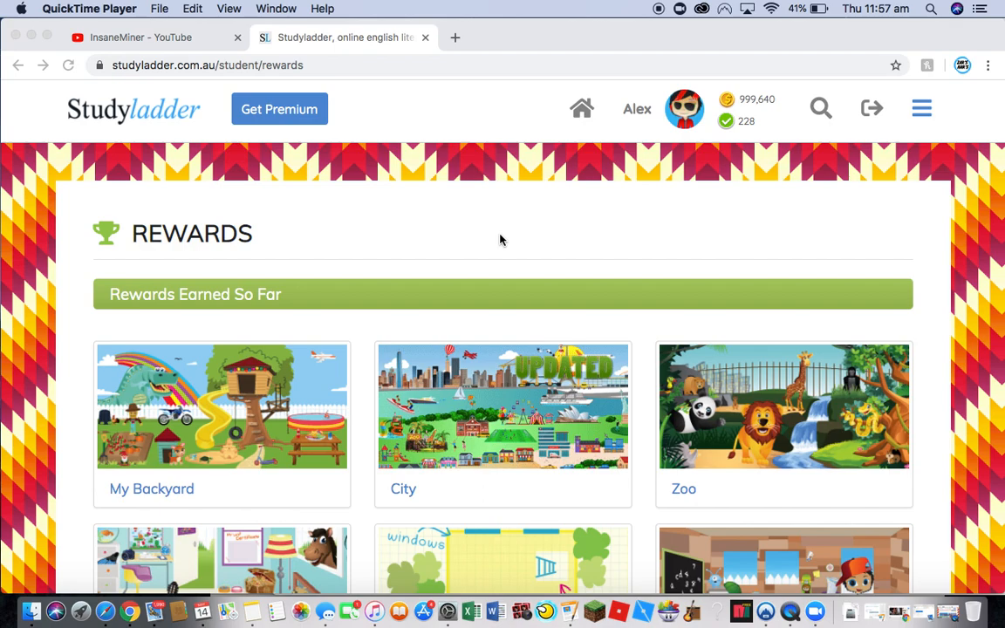
{"action": "mouse_move", "coordinate": [569, 612]}
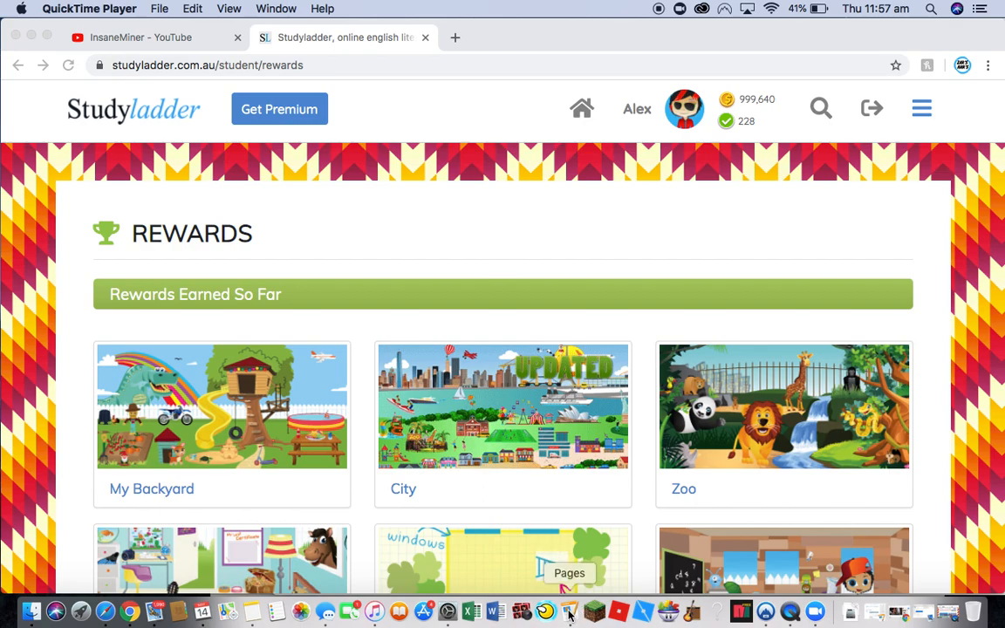
Step: Switch the browser to the InsaneMiner YouTube channel tab
{"action": "left_click", "coordinate": [568, 607]}
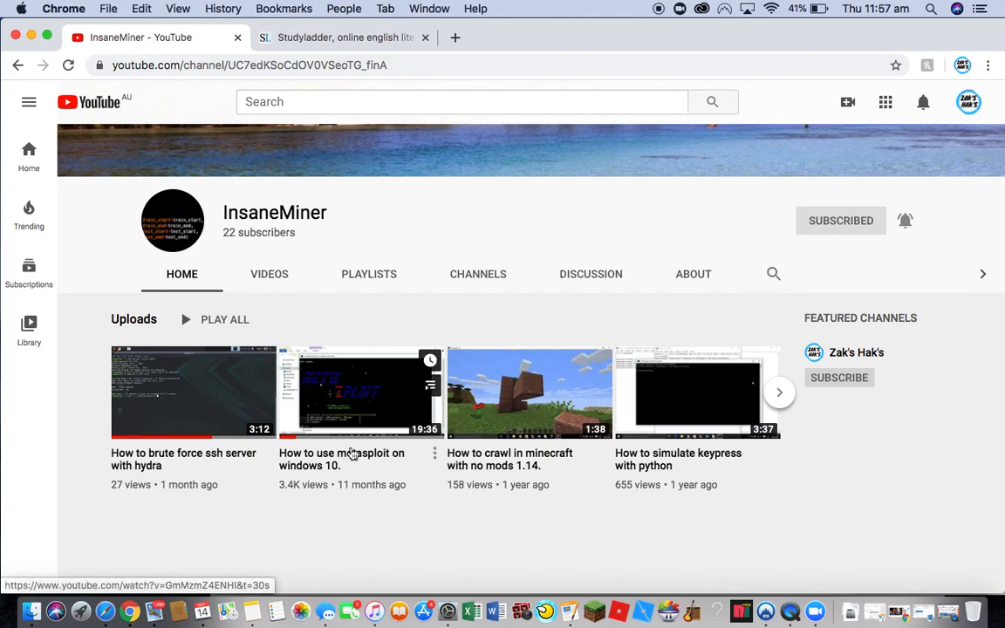
{"action": "mouse_move", "coordinate": [781, 399]}
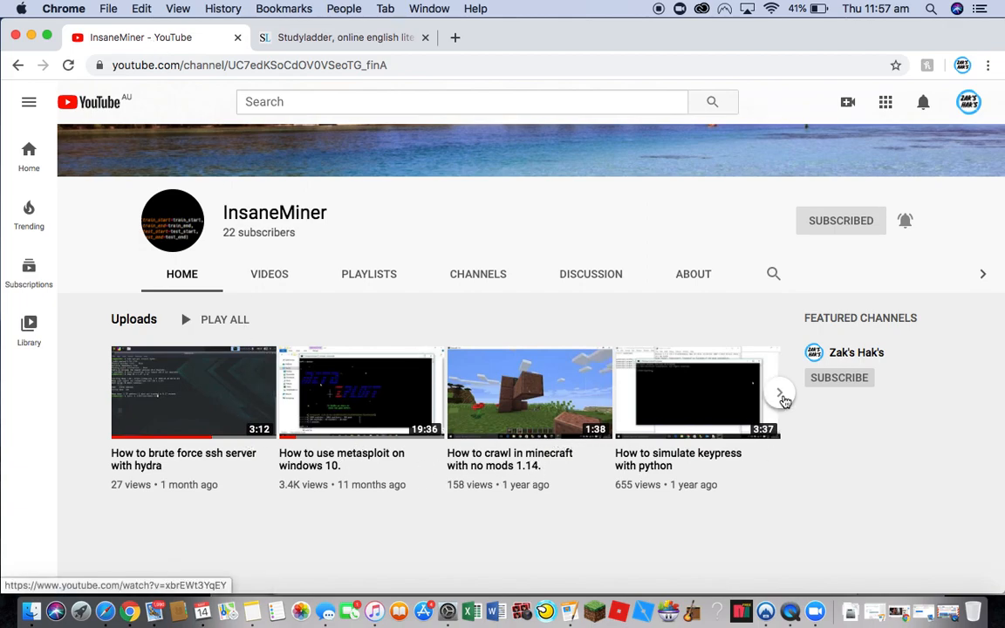
{"action": "mouse_move", "coordinate": [107, 392]}
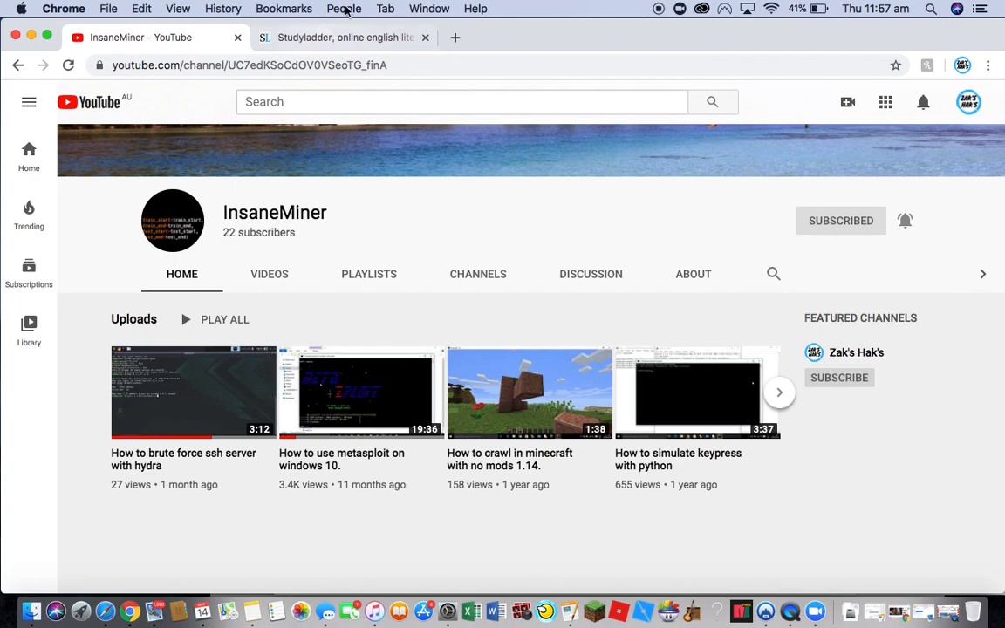
Step: Return to the Studyladder rewards page and enter the MY ROOM reward
{"action": "left_click", "coordinate": [349, 39]}
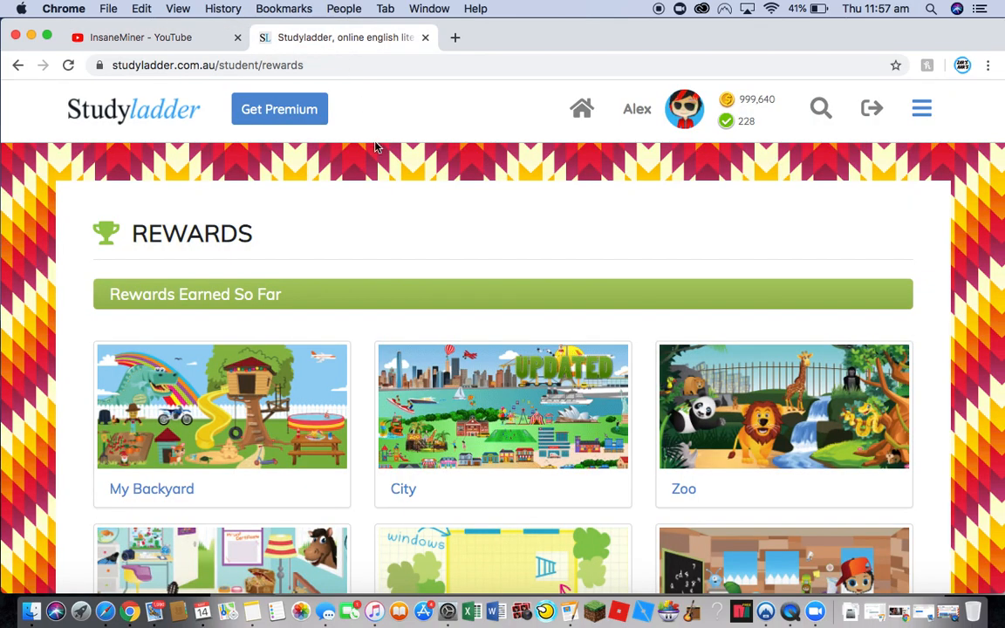
{"action": "scroll", "scroll_direction": "down", "scroll_amount": 3}
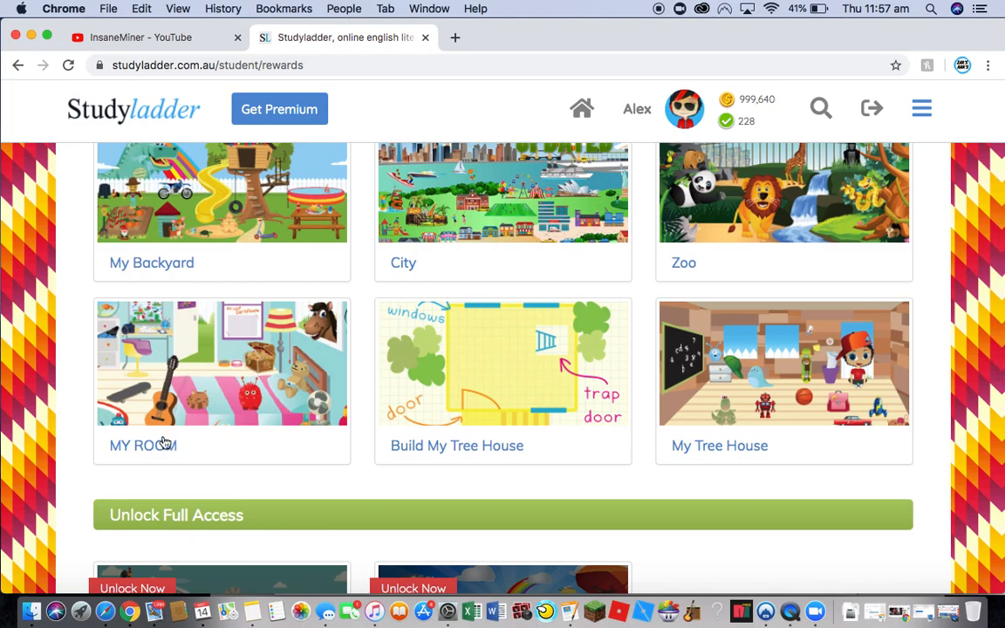
{"action": "left_click", "coordinate": [164, 443]}
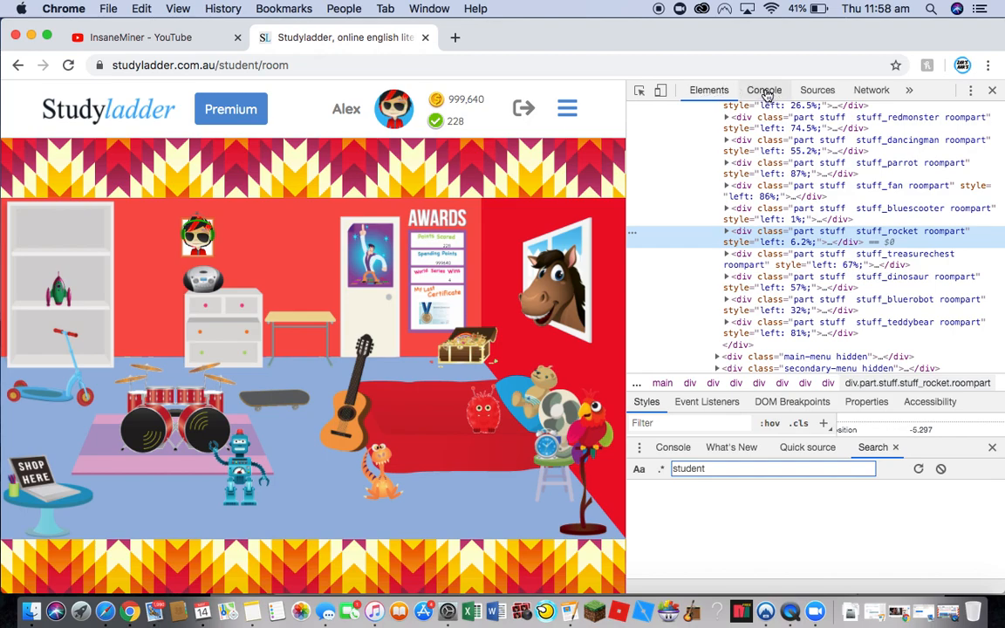
Step: Show the DevTools console and copy the infinite-coins script from the notes document
{"action": "left_click", "coordinate": [764, 90]}
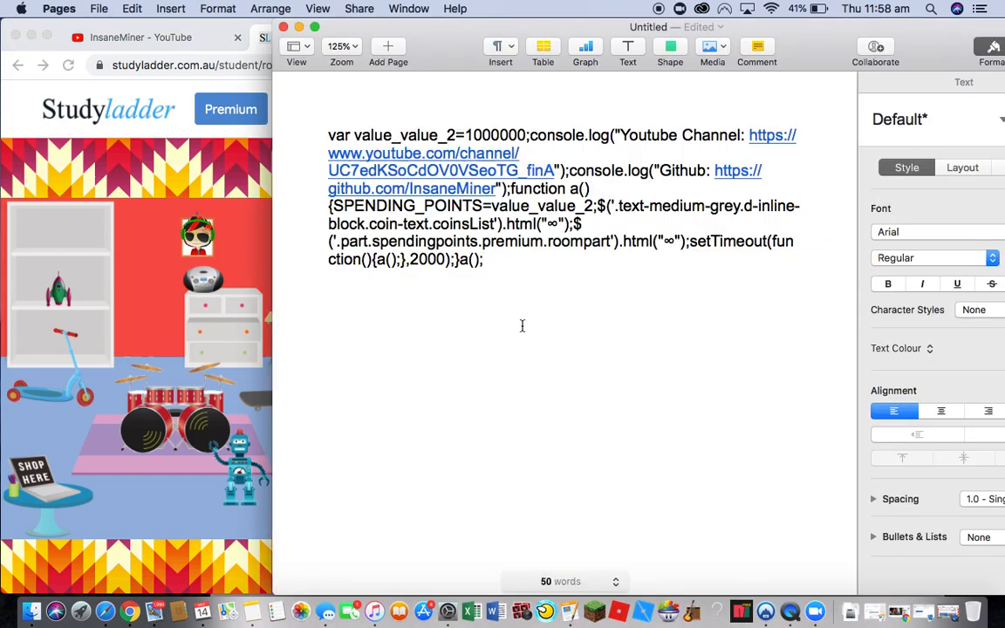
{"action": "key", "text": "cmd+a"}
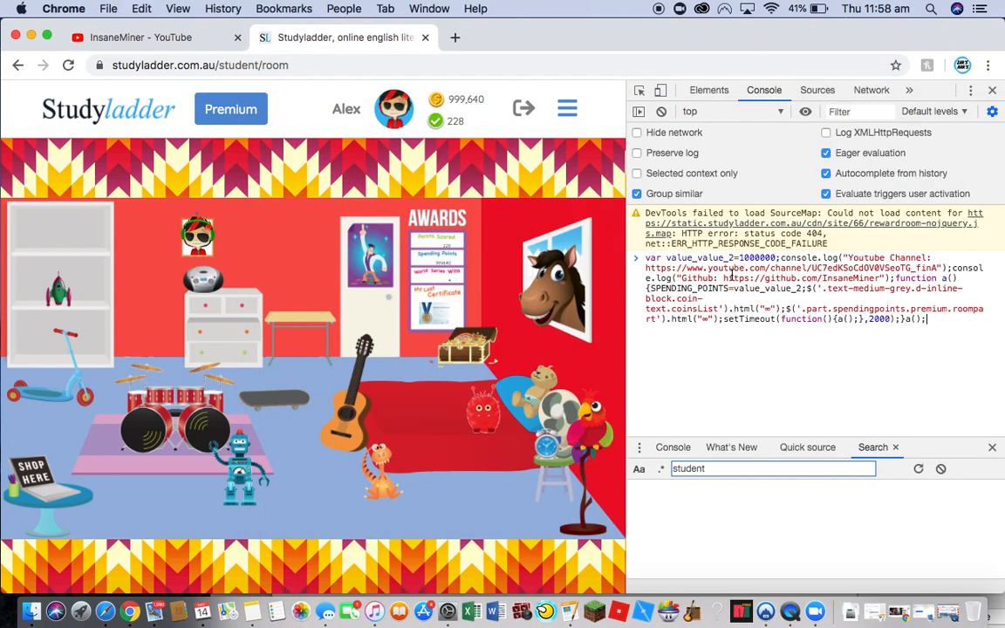
Step: Run the pasted infinite-coins script in the console against the room page
{"action": "key", "text": "Enter"}
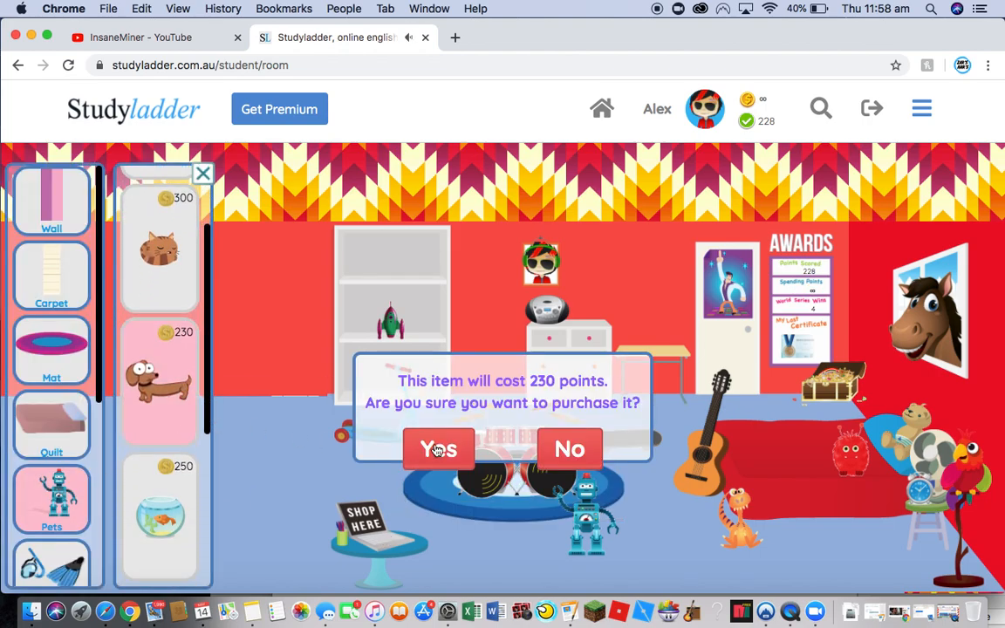
Step: Buy the 230-point dachshund, browse the Pets items, then close the room shop
{"action": "left_click", "coordinate": [438, 448]}
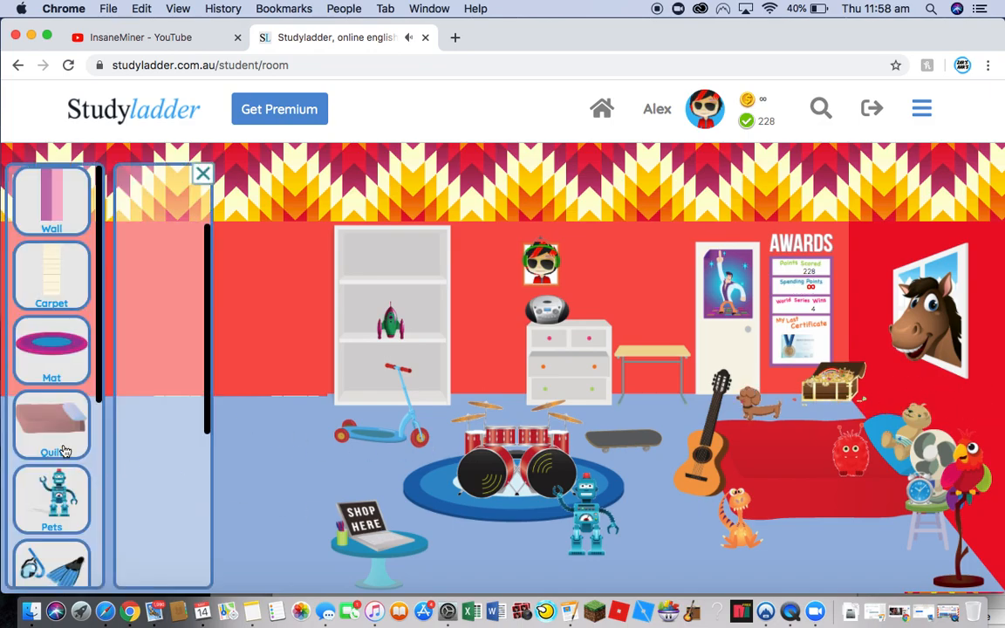
{"action": "scroll", "scroll_direction": "down", "scroll_amount": 3}
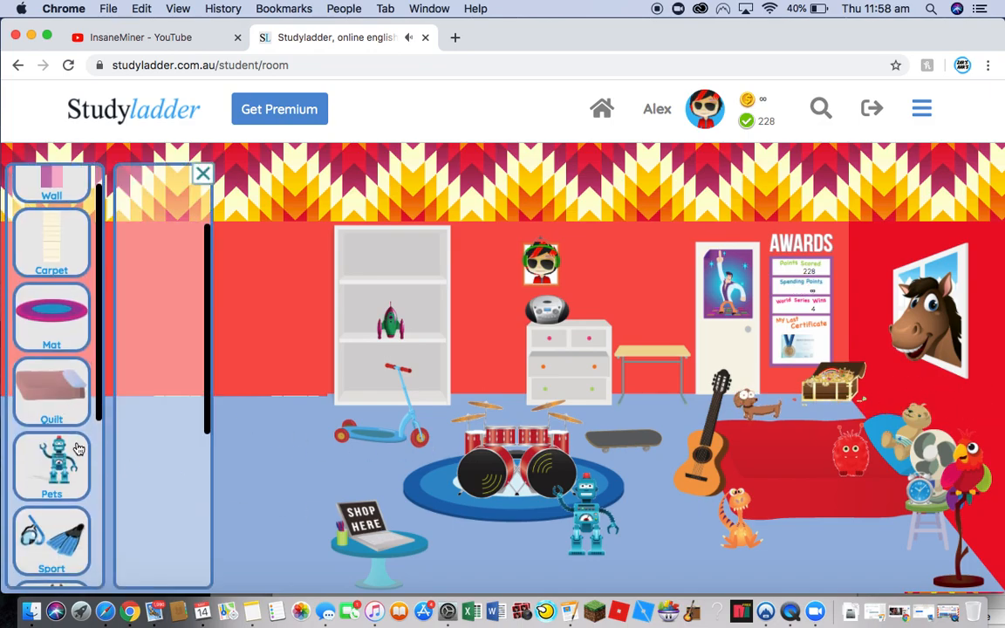
{"action": "left_click", "coordinate": [50, 467]}
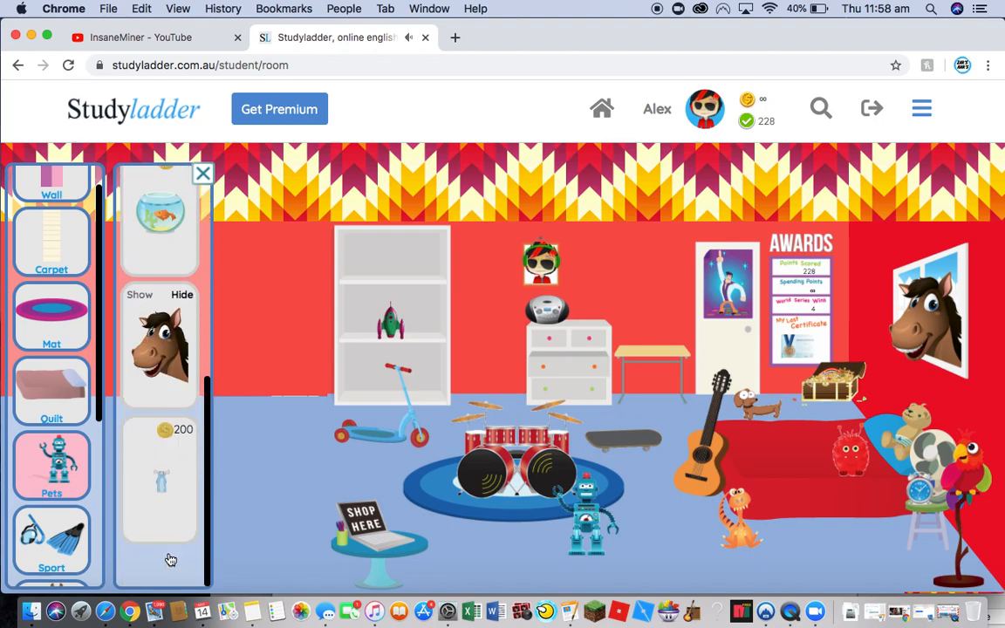
{"action": "left_click", "coordinate": [202, 172]}
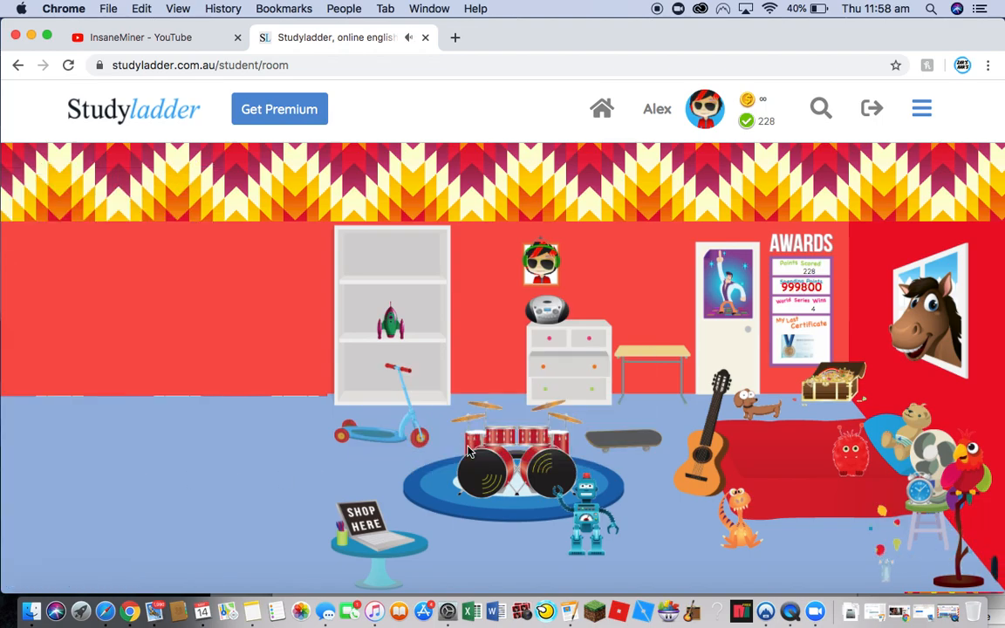
{"action": "left_click", "coordinate": [66, 65]}
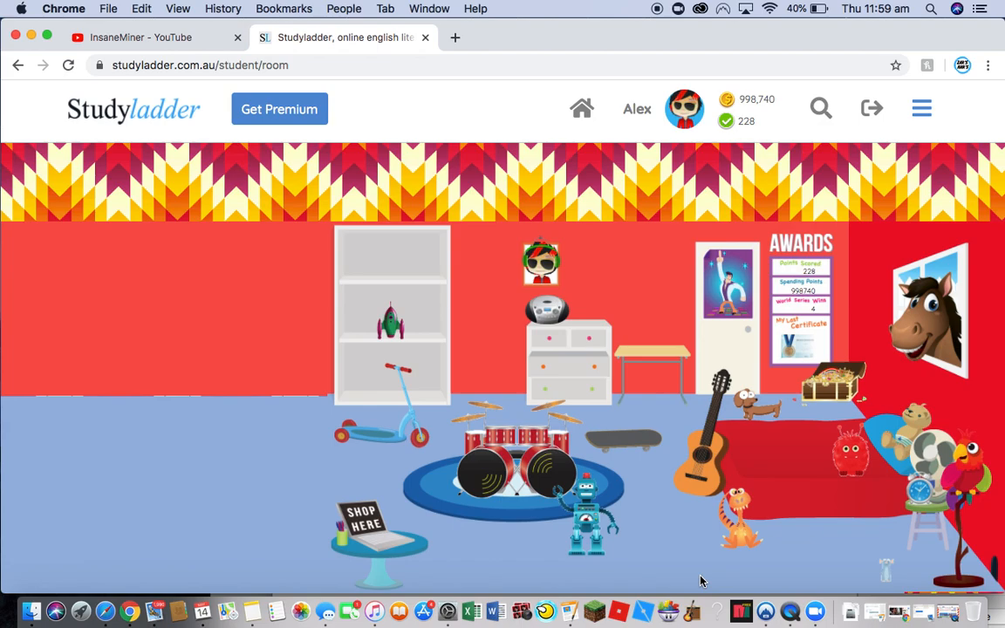
{"action": "mouse_move", "coordinate": [631, 18]}
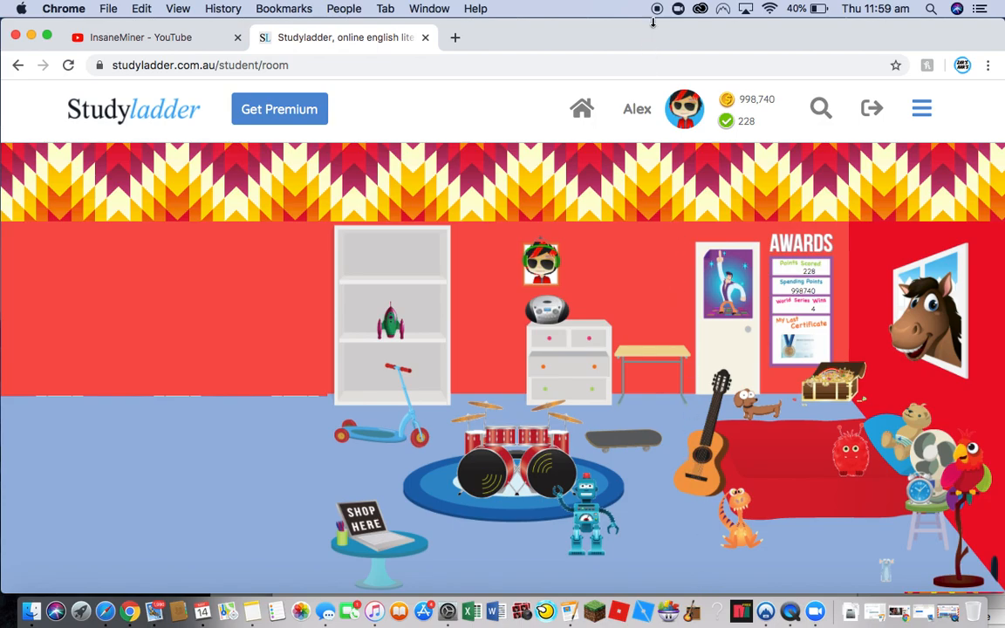